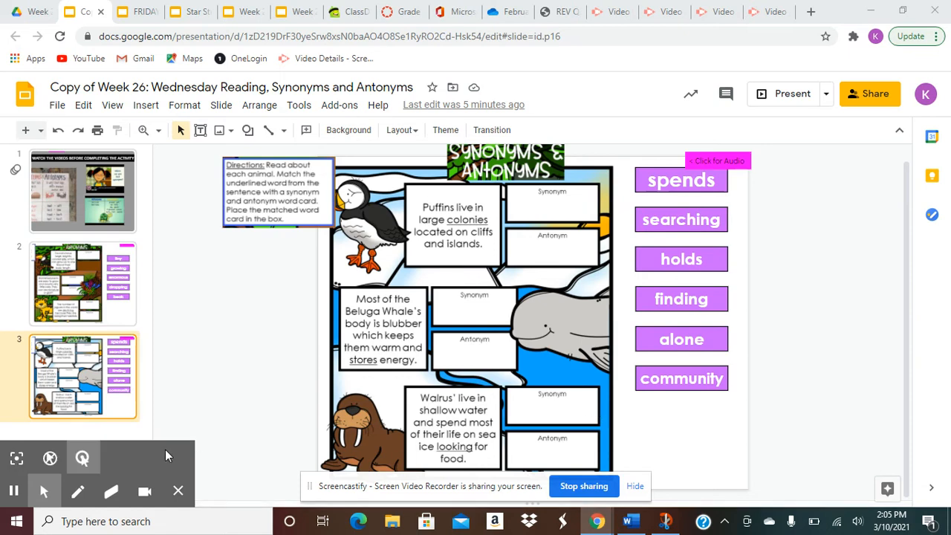
pyautogui.moveTo(14, 490)
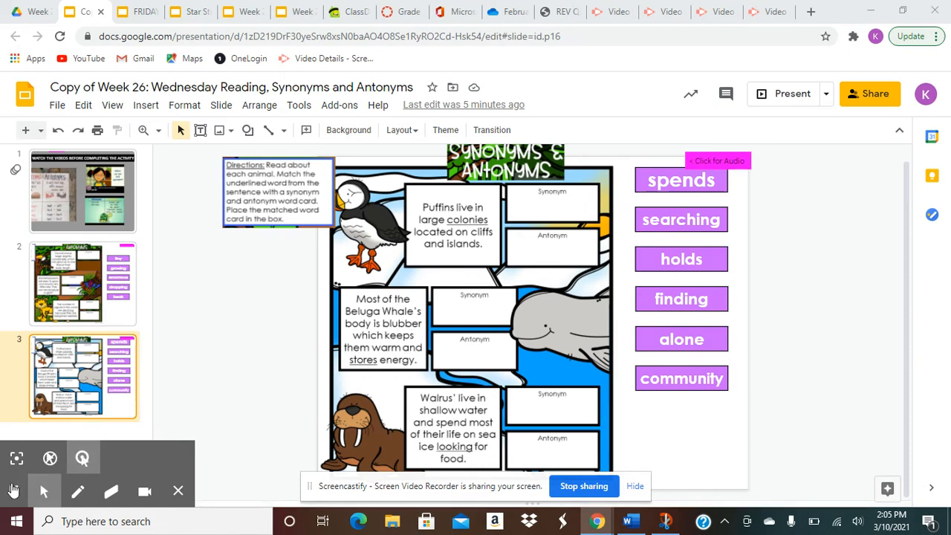